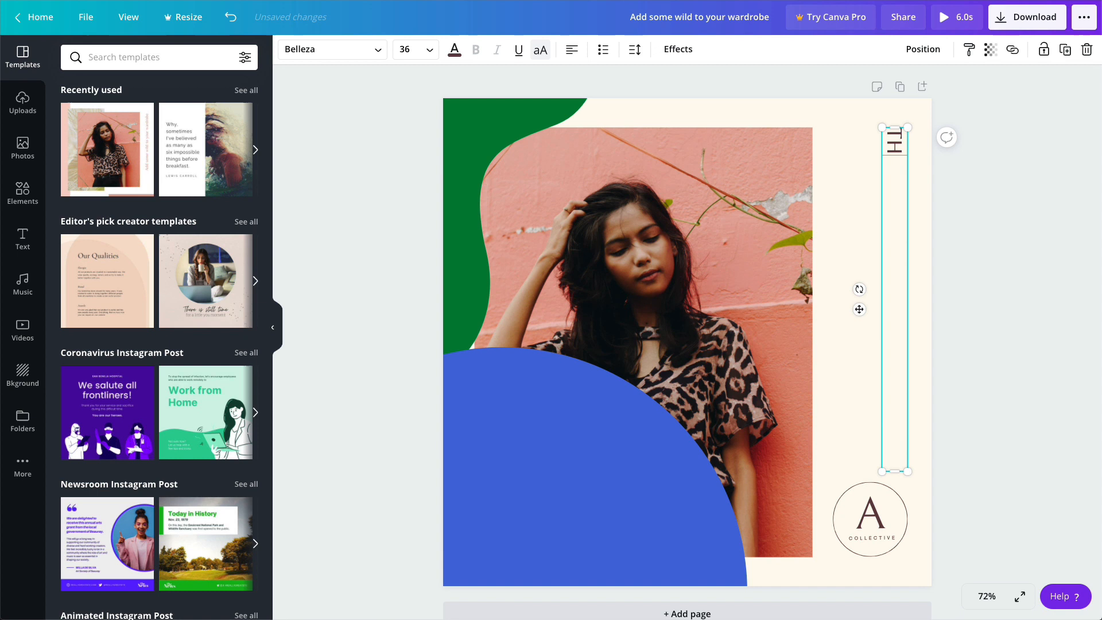
Enter 'THE VISTA COLLECTION' in the vertical text box at size 56 and adjust its spacing.
{"action": "type", "text": "THE VISTA COLLECTION"}
{"action": "left_click", "coordinate": [417, 50]}
{"action": "type", "text": "56"}
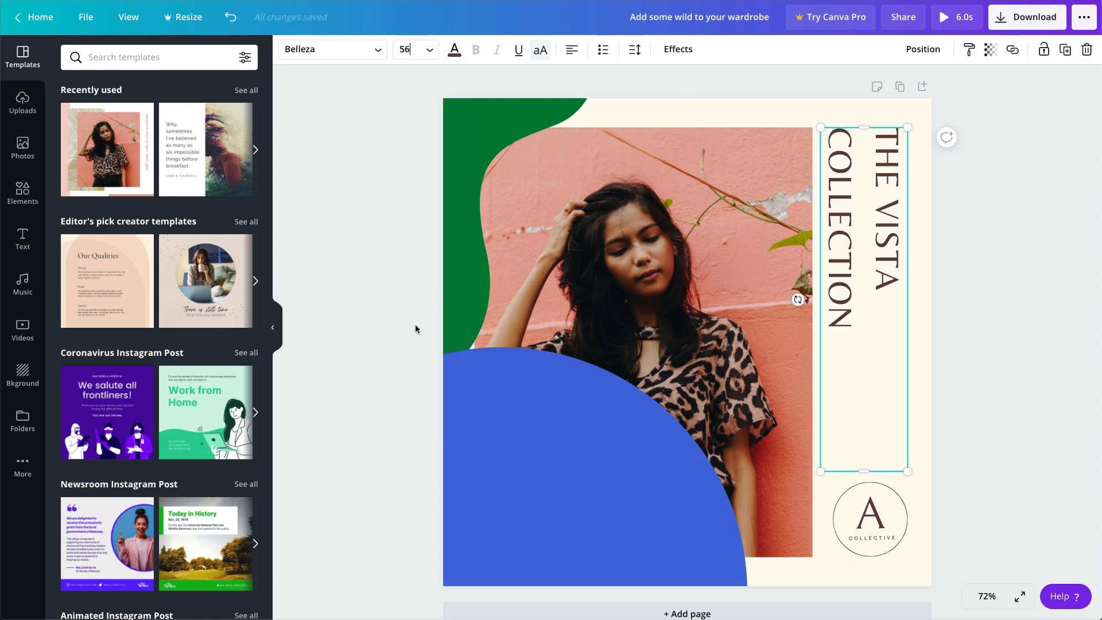
{"action": "left_click", "coordinate": [633, 49]}
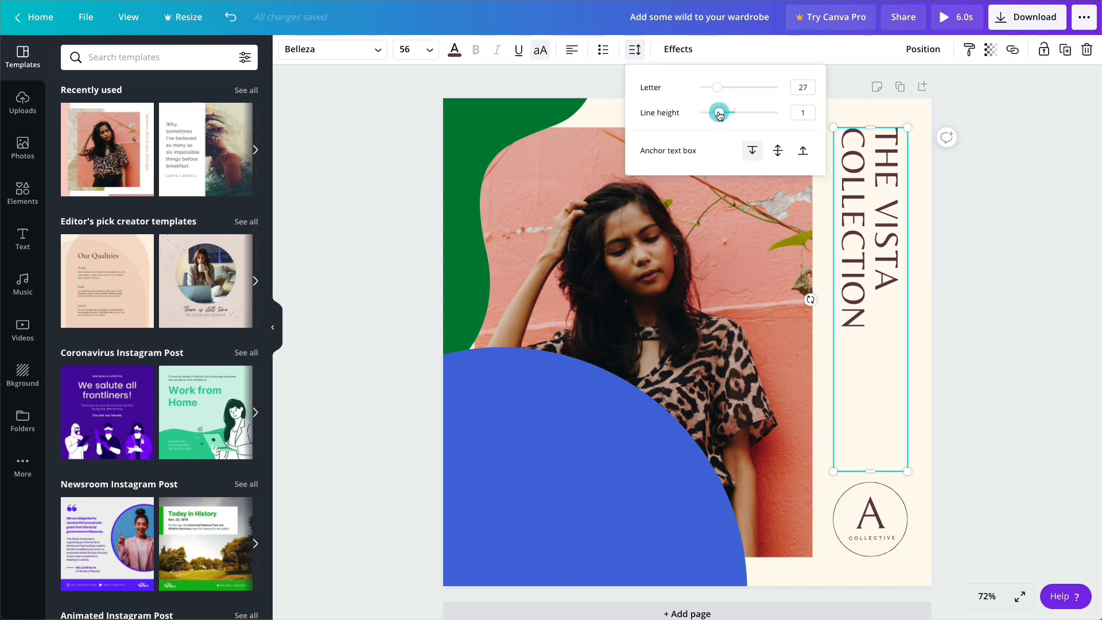
{"action": "left_click", "coordinate": [331, 49]}
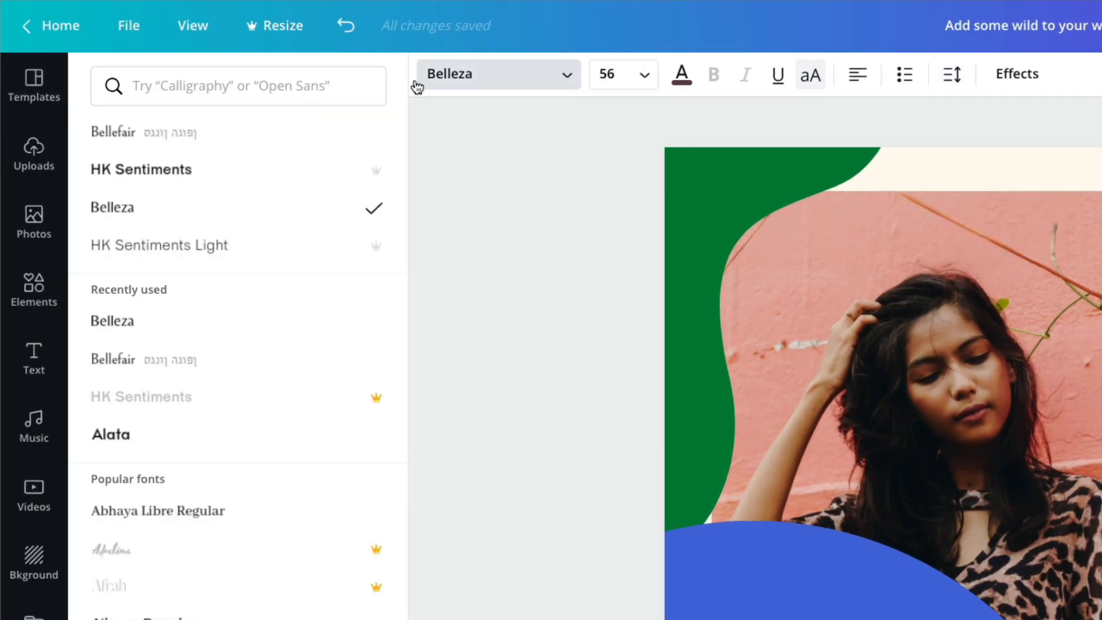
Search fonts for 'bell' and apply Bellefair to the vertical title.
{"action": "left_click", "coordinate": [238, 86]}
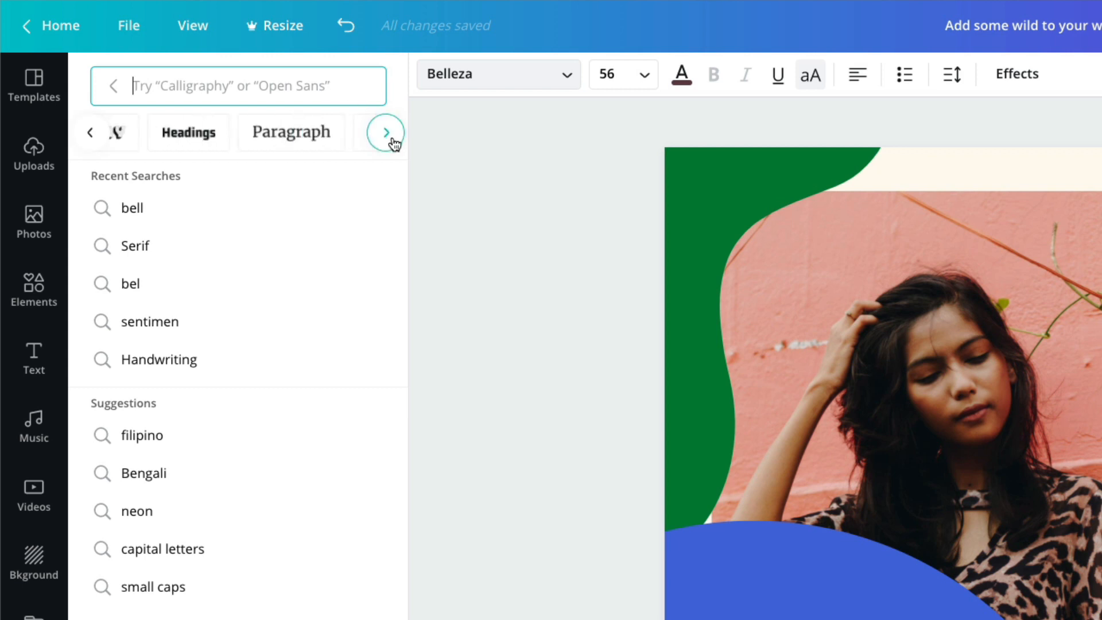
{"action": "left_click", "coordinate": [136, 245]}
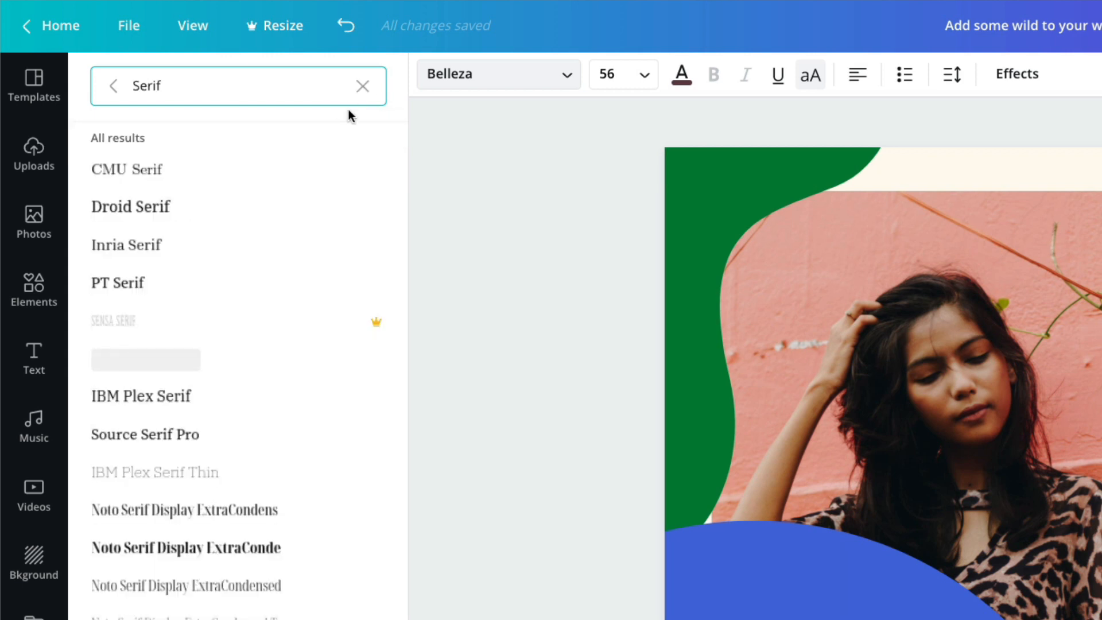
{"action": "type", "text": "bell"}
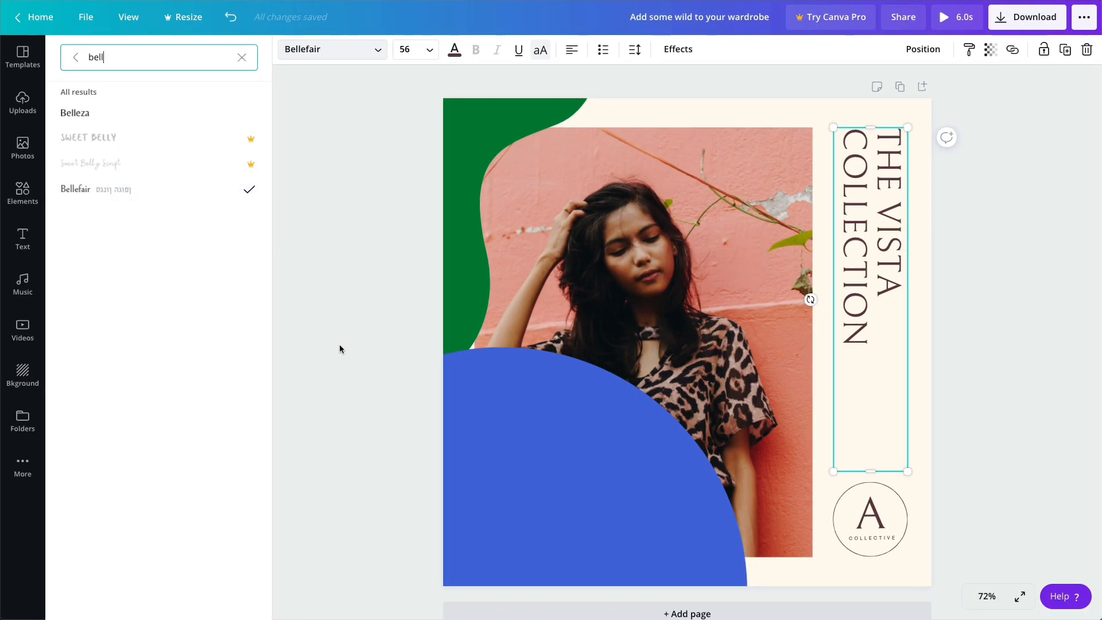
{"action": "left_click", "coordinate": [22, 56]}
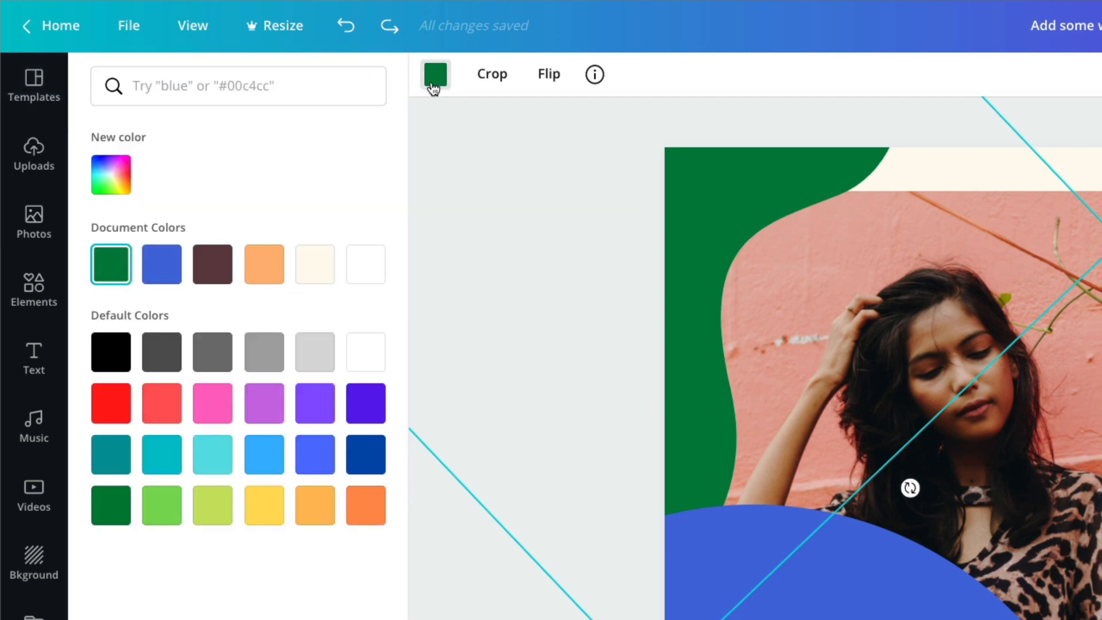
Make the corner shape peach and the round shape #FFC3C3, sent behind the photo.
{"action": "left_click", "coordinate": [110, 173]}
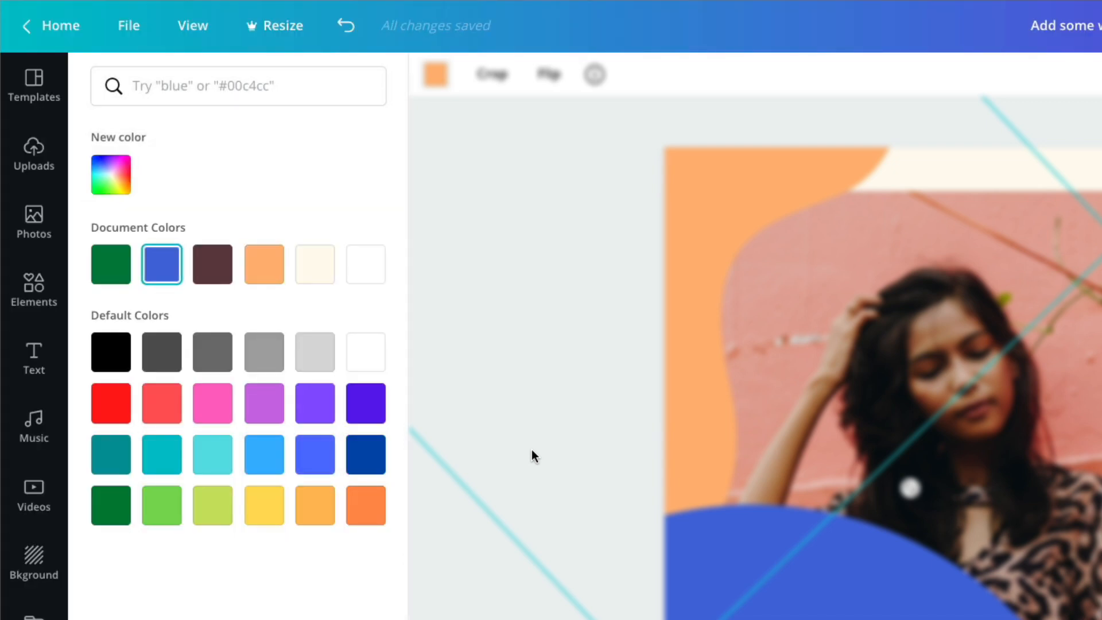
{"action": "left_click", "coordinate": [110, 175]}
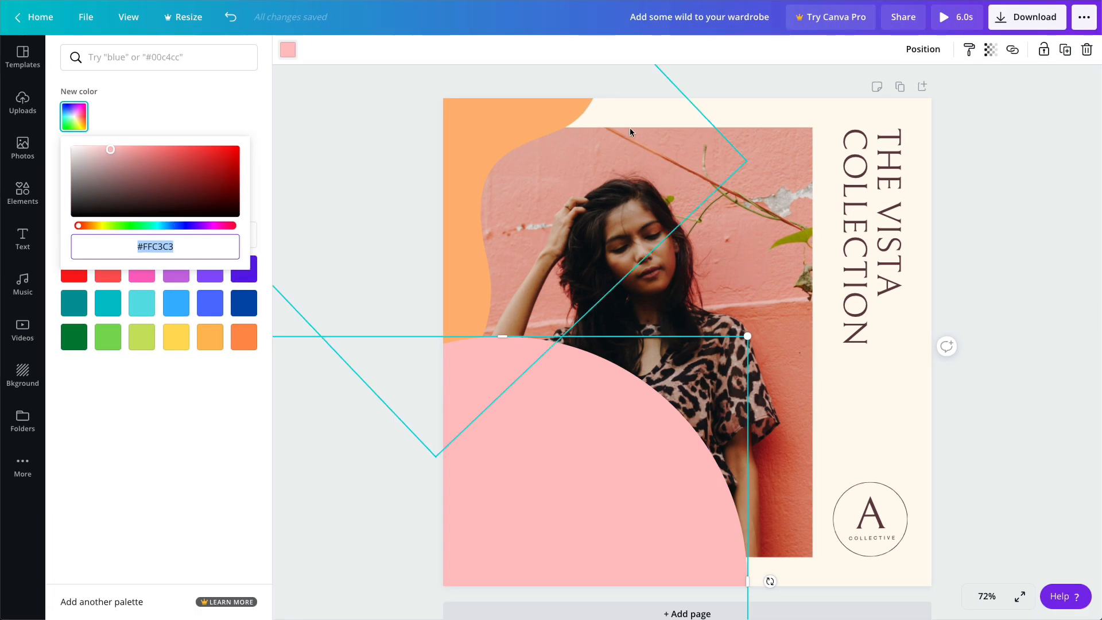
{"action": "left_click", "coordinate": [923, 49]}
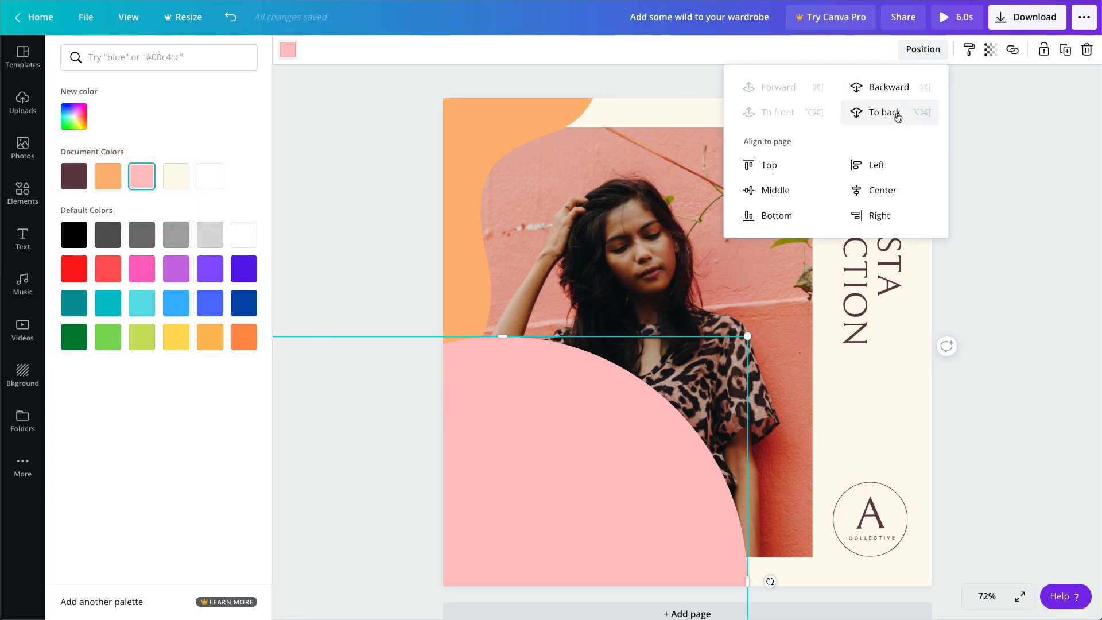
{"action": "left_click", "coordinate": [884, 112]}
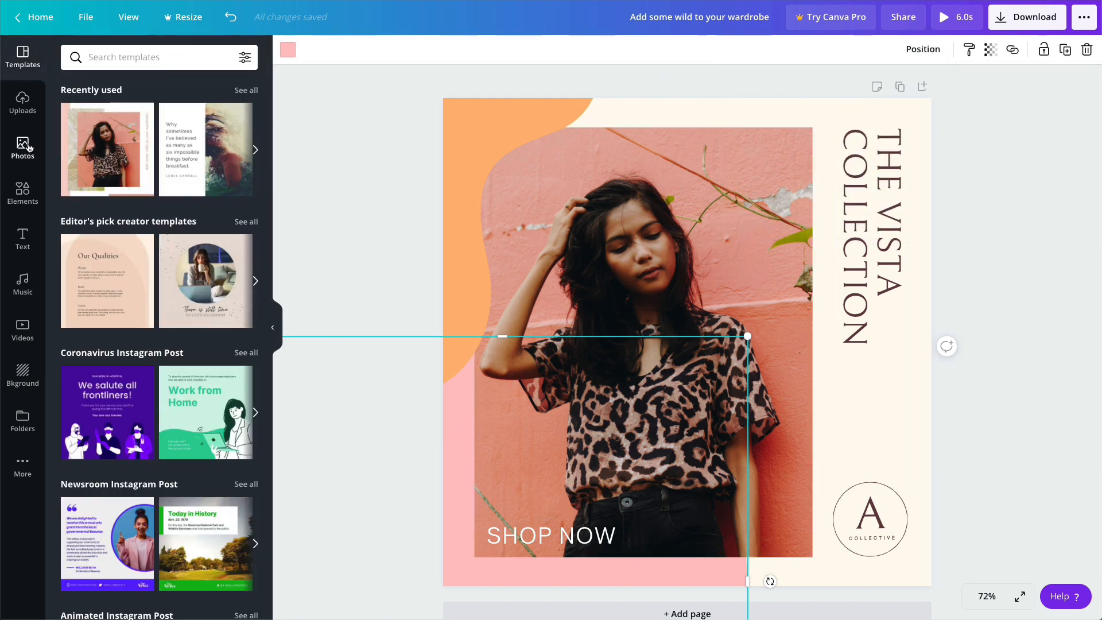
Replace the portrait in the photo frame with the bracelet photo from Photos.
{"action": "left_click", "coordinate": [21, 148]}
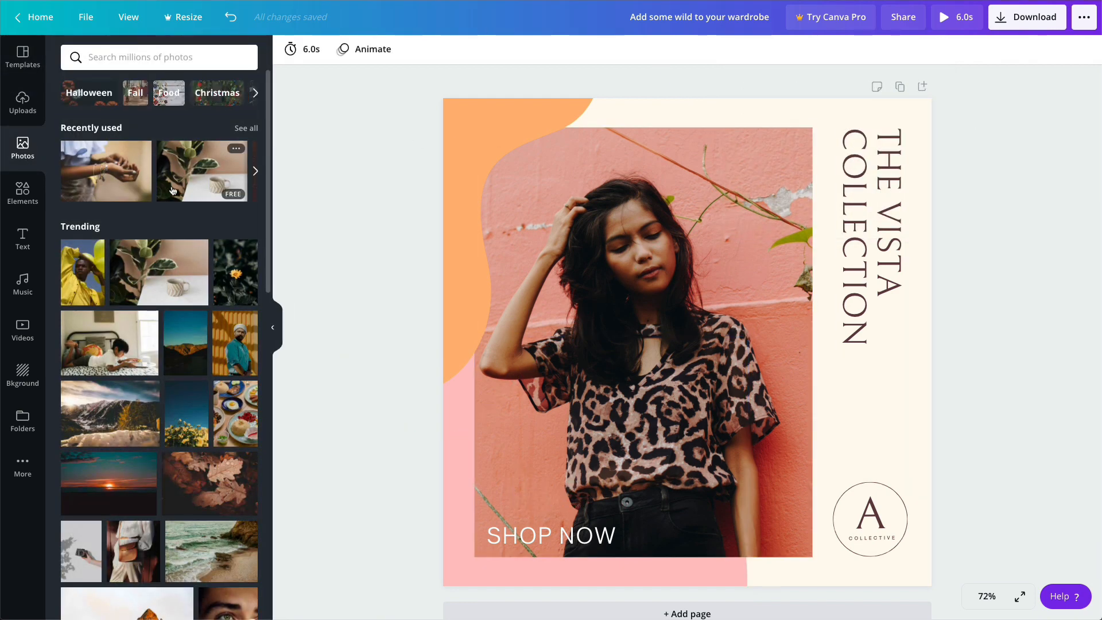
{"action": "left_click", "coordinate": [200, 171]}
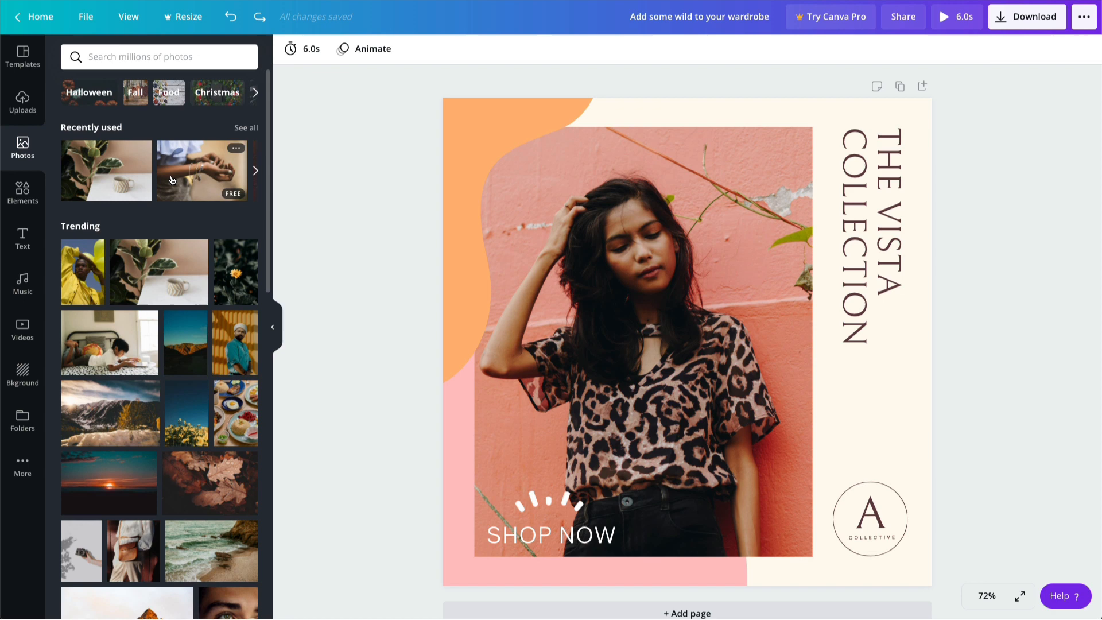
{"action": "left_click", "coordinate": [106, 170]}
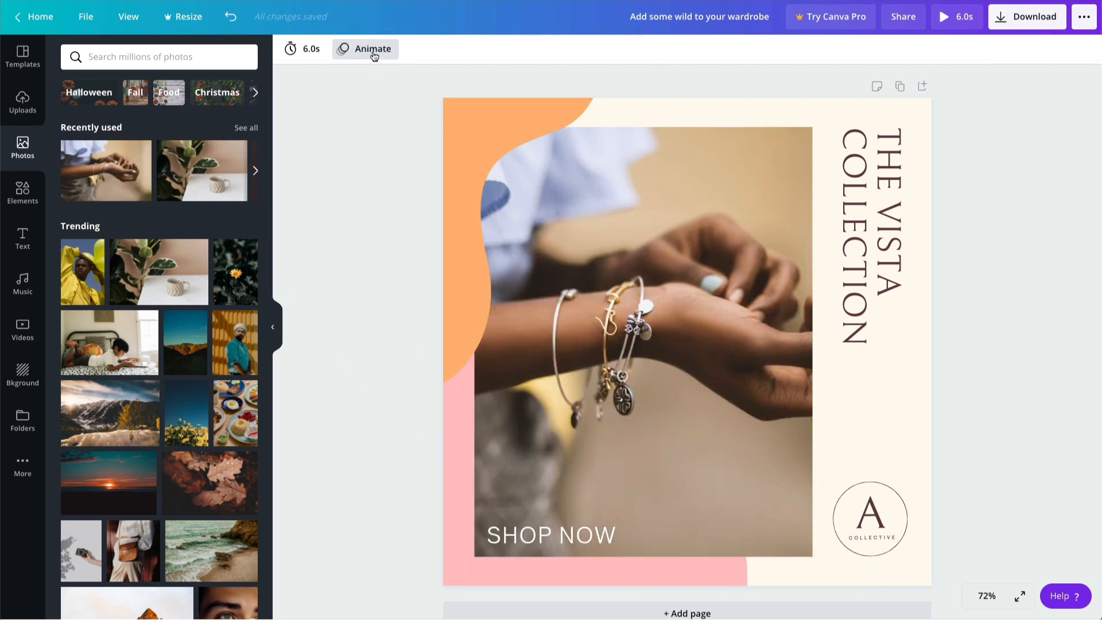
Apply the Pan page animation and preview it.
{"action": "left_click", "coordinate": [365, 48]}
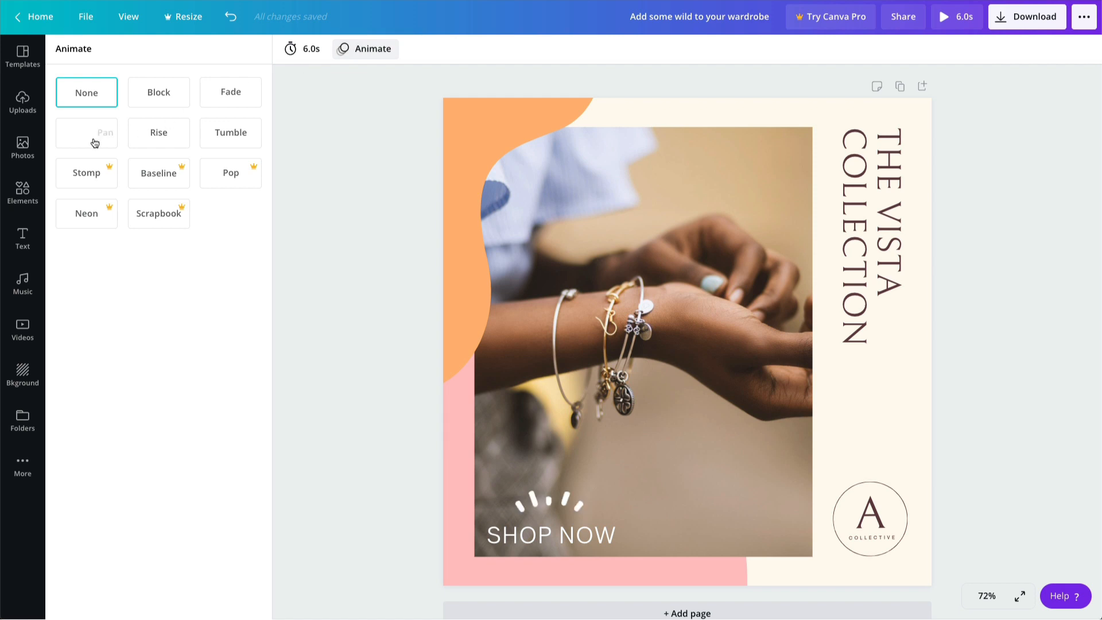
{"action": "left_click", "coordinate": [86, 133]}
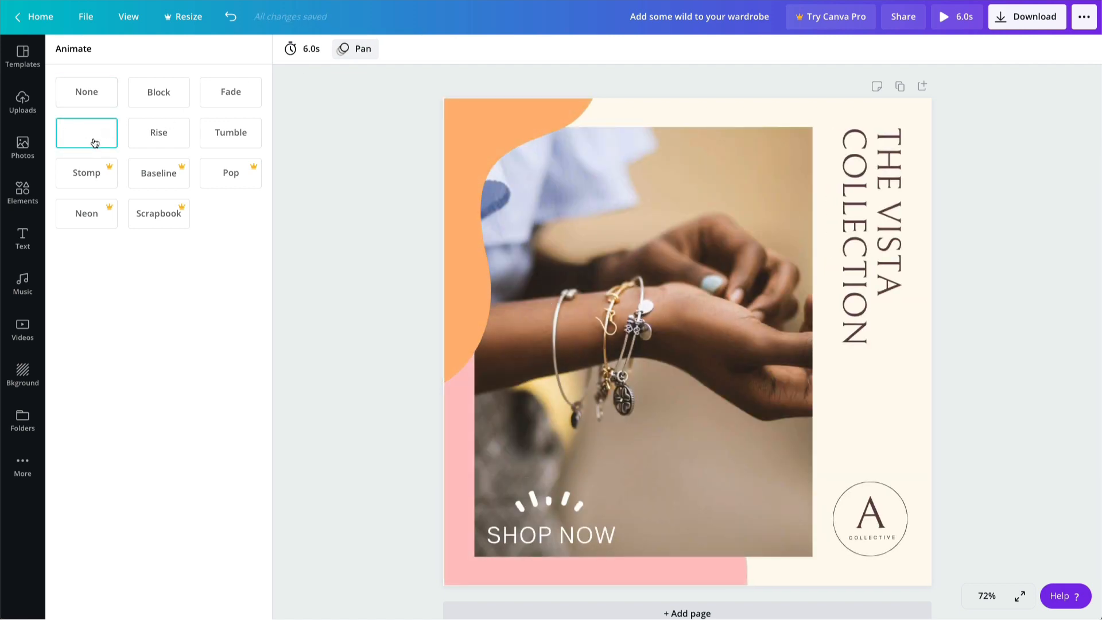
{"action": "left_click", "coordinate": [87, 133]}
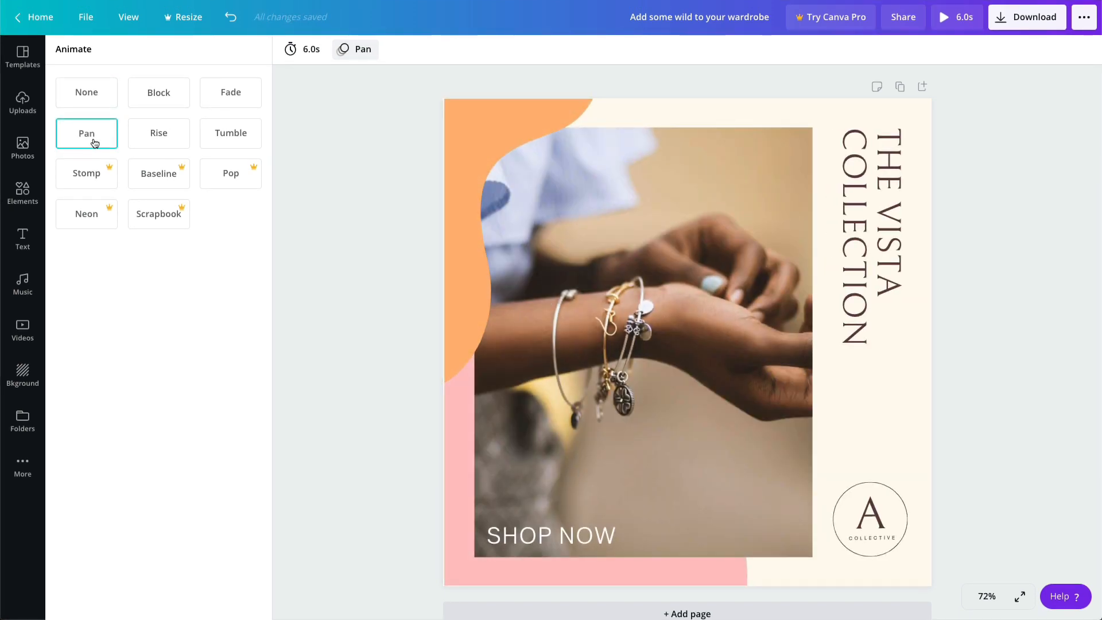